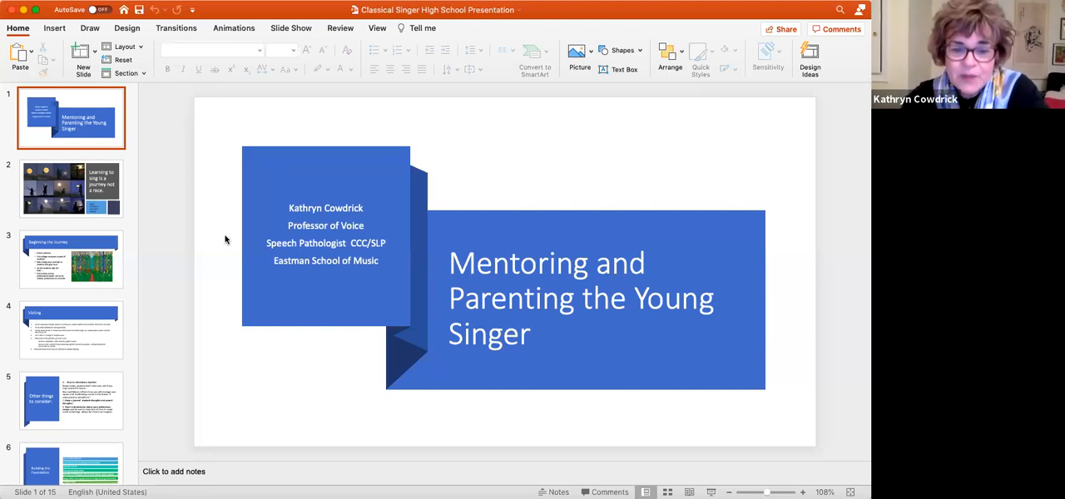
pyautogui.moveTo(296, 396)
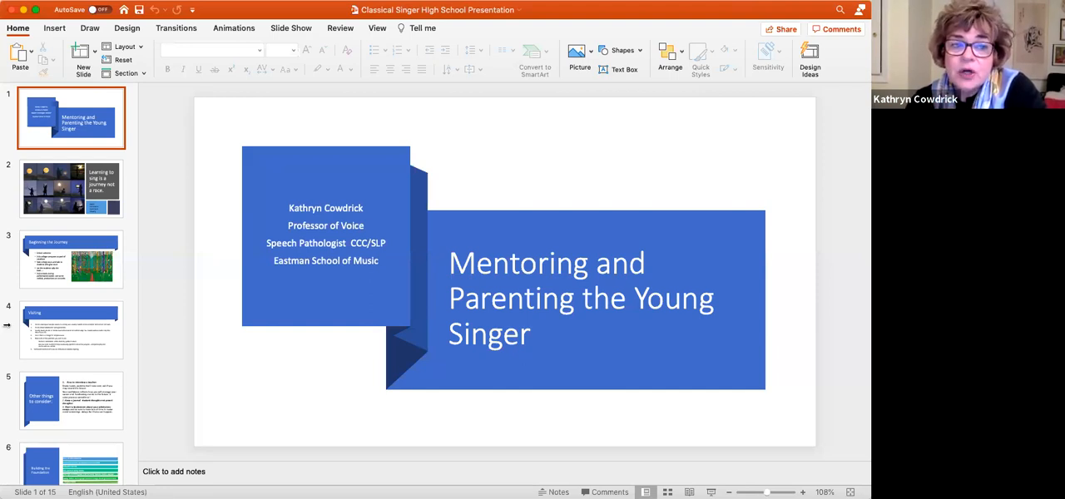
pyautogui.moveTo(74, 213)
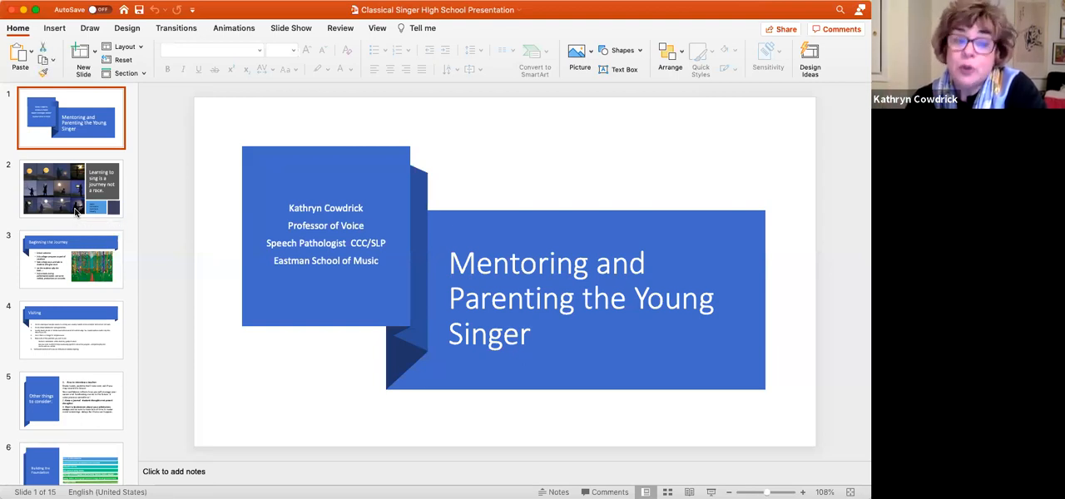
# Step: Show slide 2, 'Learning to sing is a journey not a race'
pyautogui.click(70, 188)
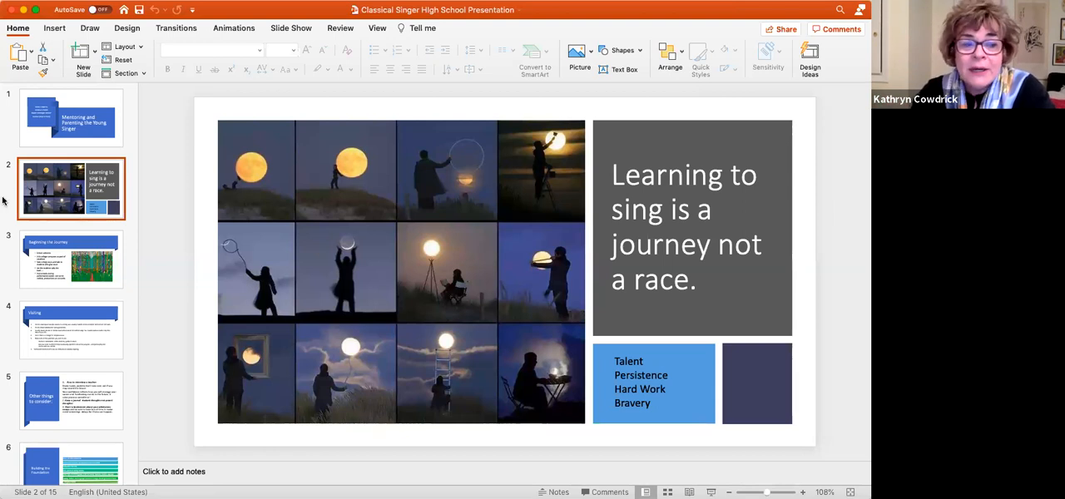
# Step: Show slide 3, 'Beginning the Journey', with its college-visit tips
pyautogui.click(70, 259)
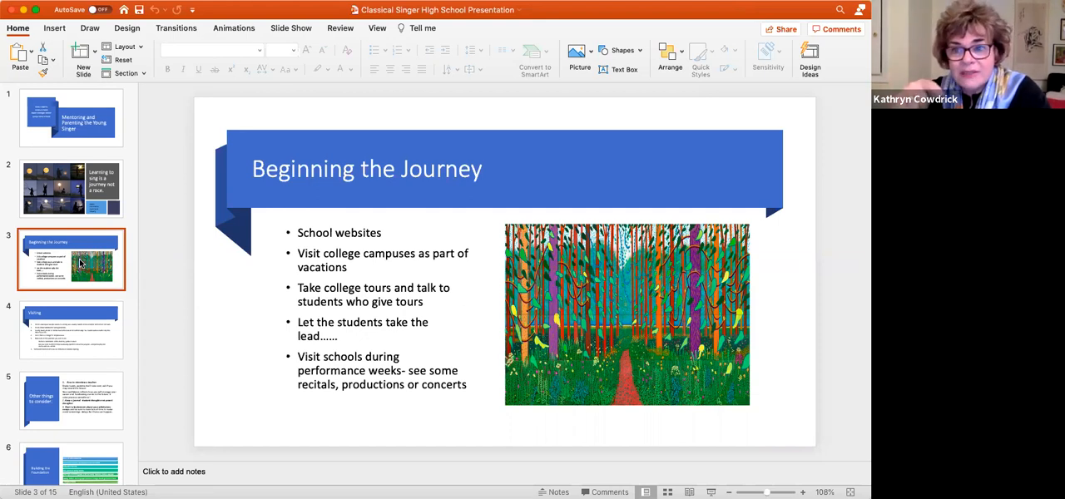
pyautogui.moveTo(249, 336)
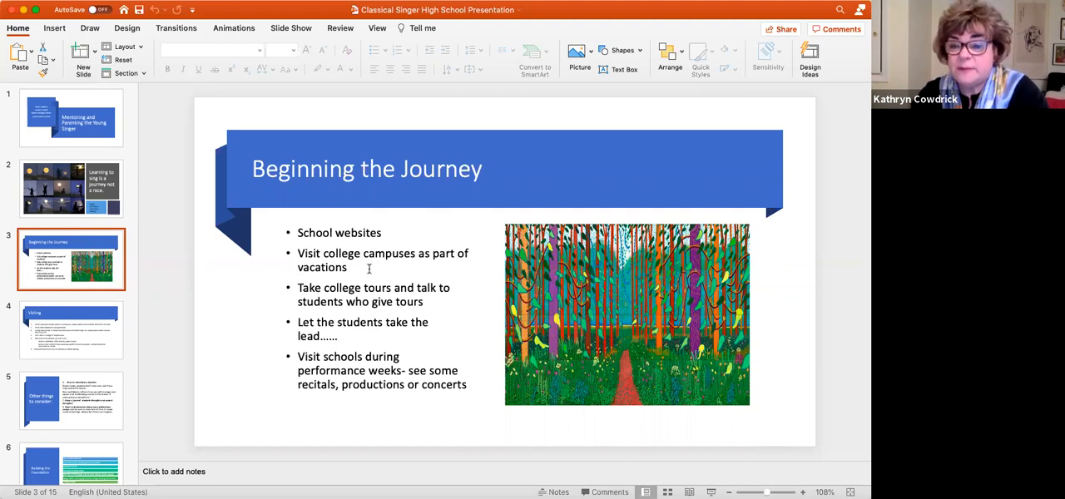
pyautogui.moveTo(424, 313)
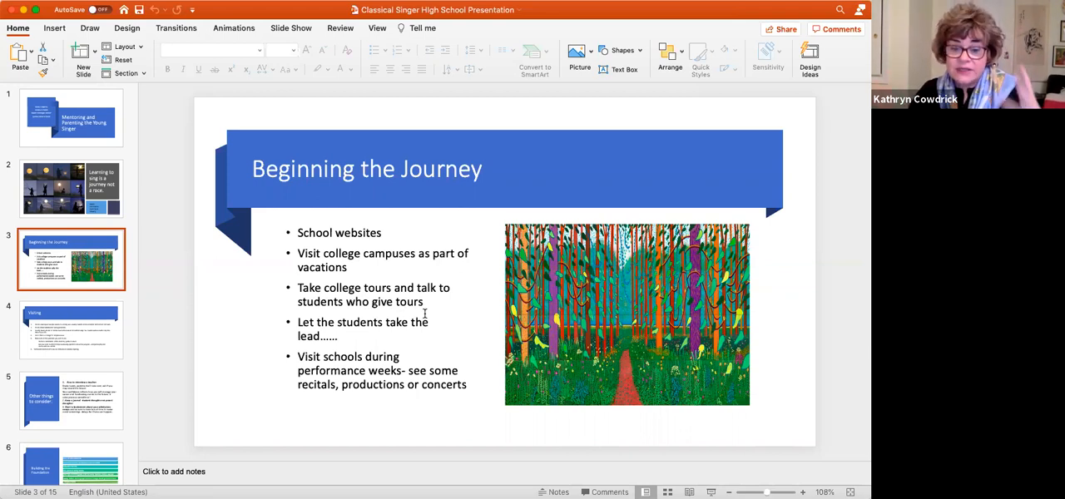
pyautogui.moveTo(740, 41)
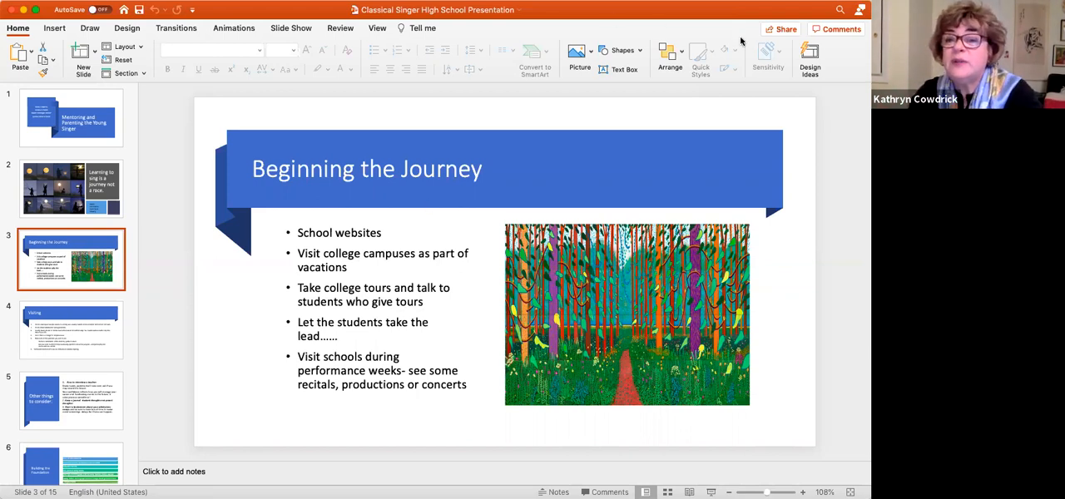
pyautogui.moveTo(755, 274)
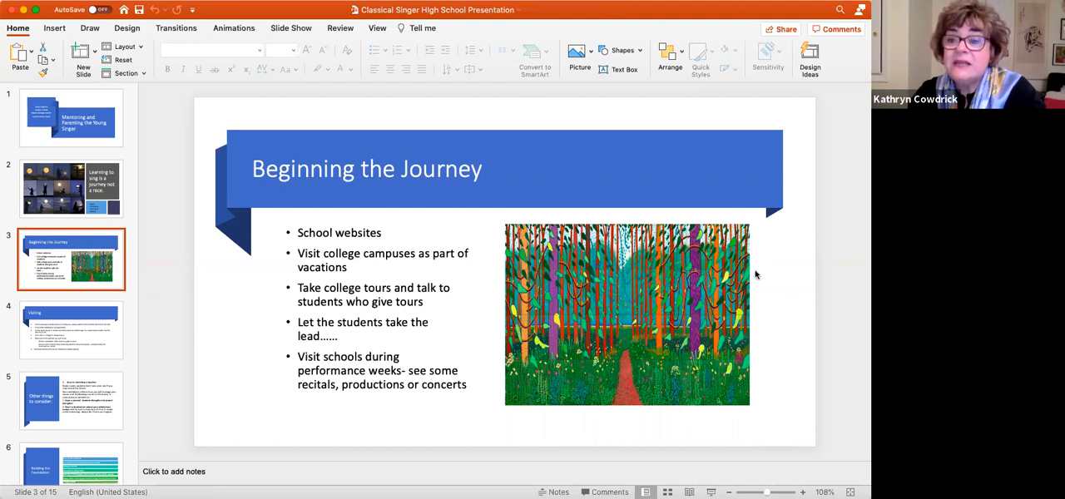
pyautogui.moveTo(767, 449)
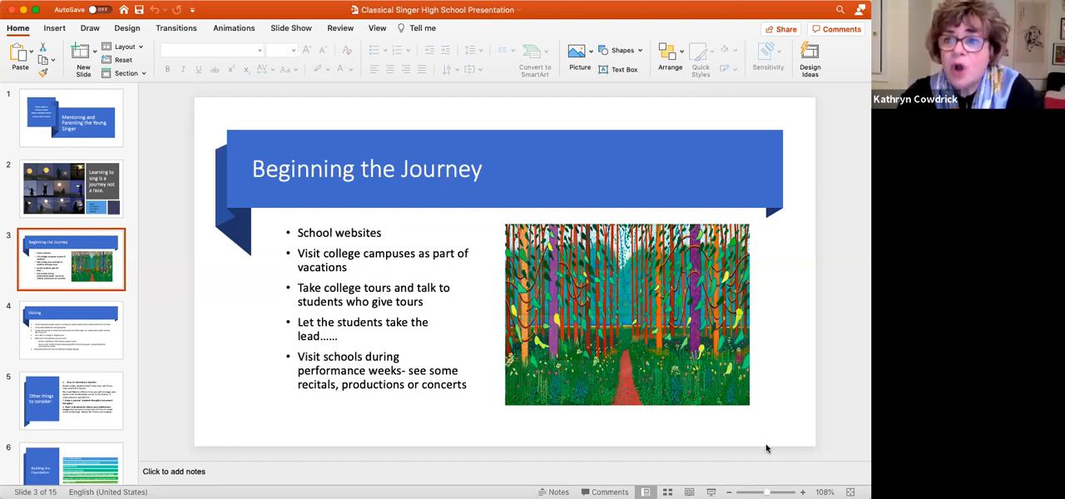
pyautogui.moveTo(313, 441)
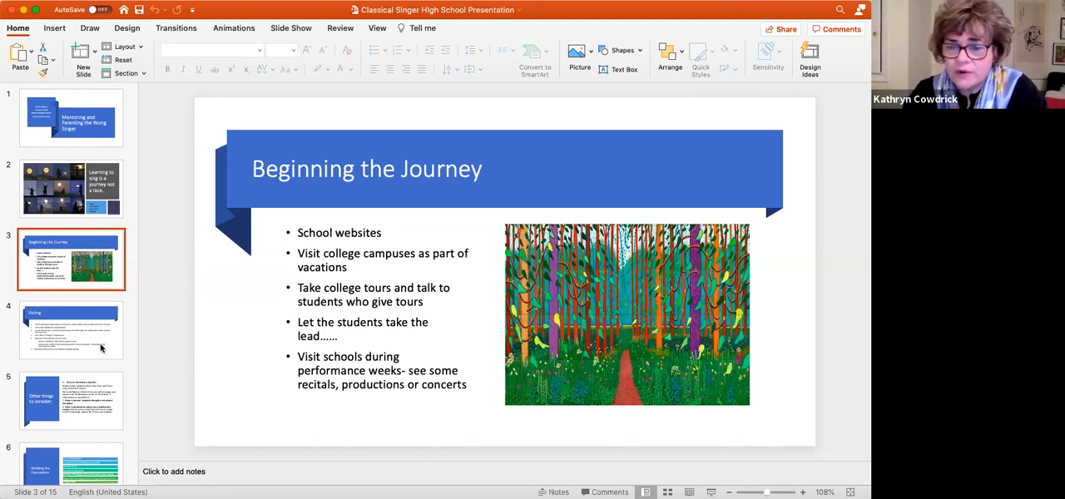
# Step: Show slide 4, 'Visiting', with its numbered visiting tips
pyautogui.click(70, 329)
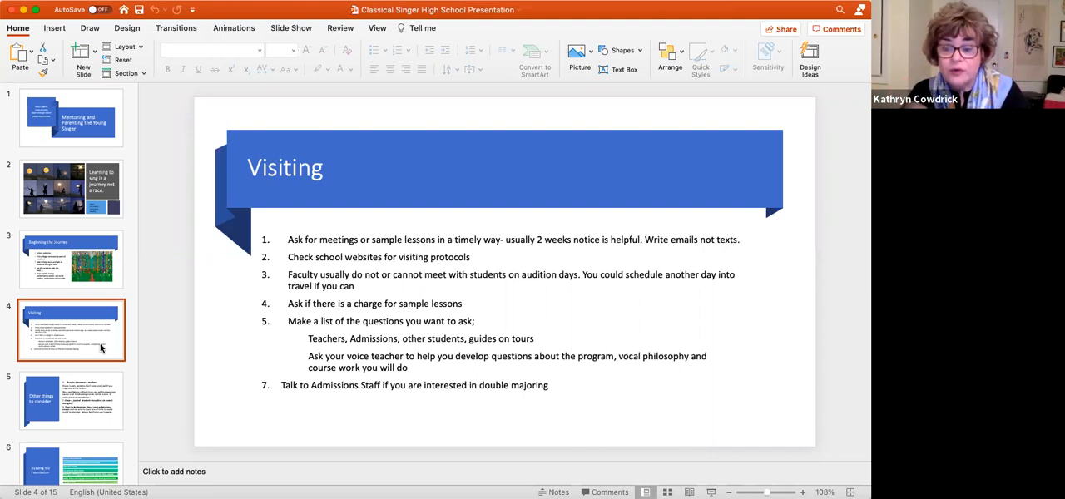
pyautogui.moveTo(583, 425)
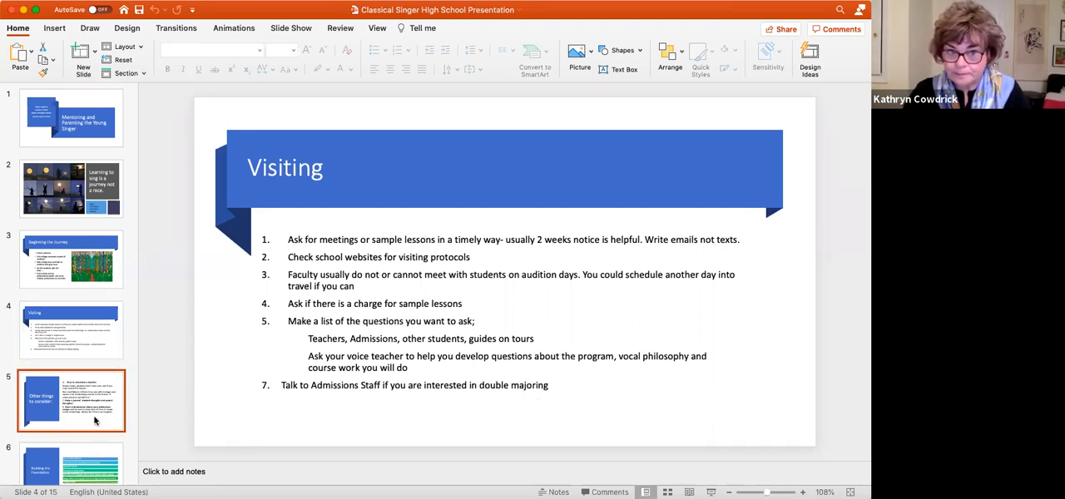
pyautogui.click(70, 399)
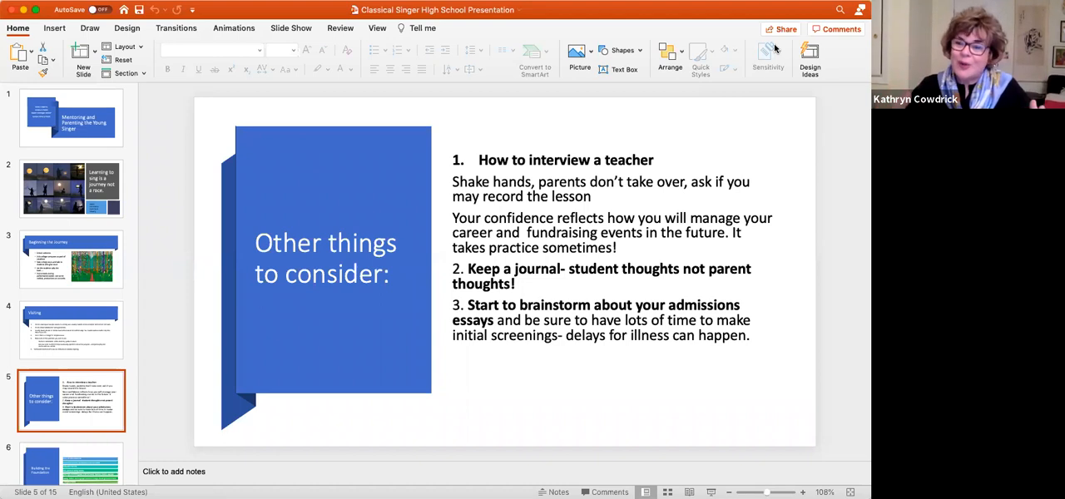
pyautogui.moveTo(782, 439)
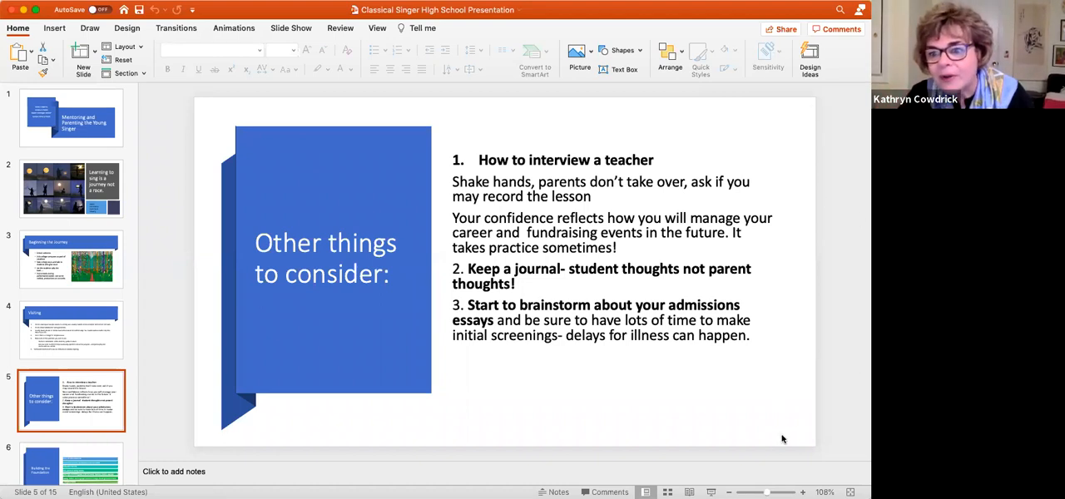
pyautogui.moveTo(778, 446)
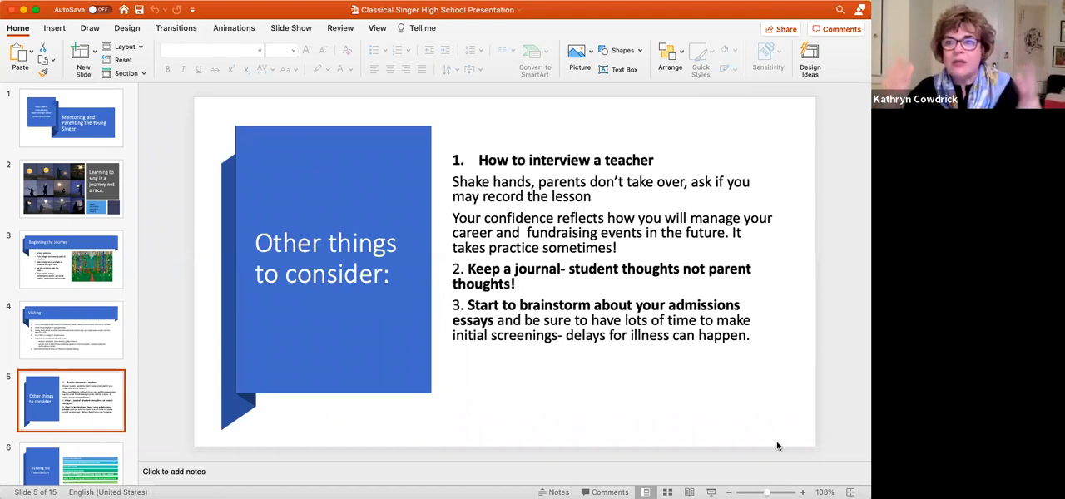
pyautogui.moveTo(772, 45)
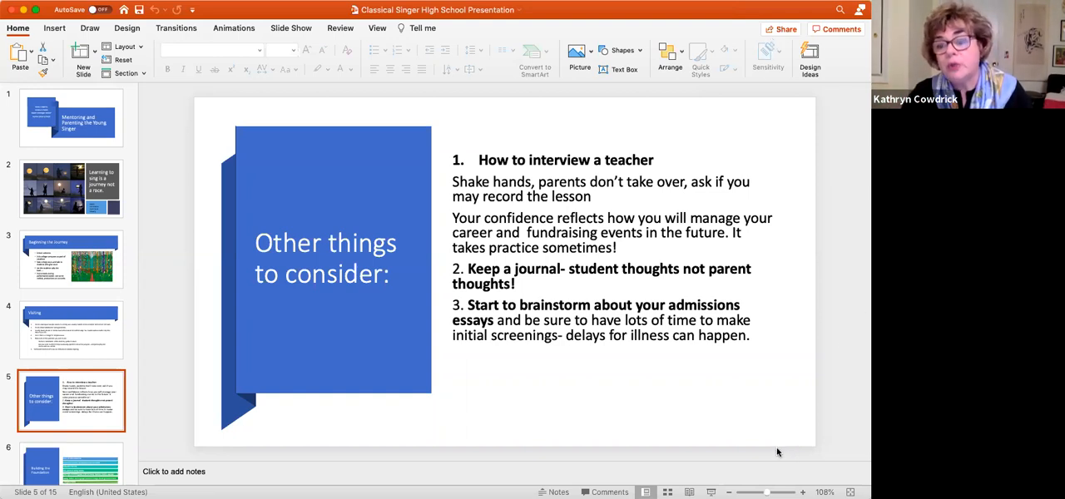
pyautogui.moveTo(216, 358)
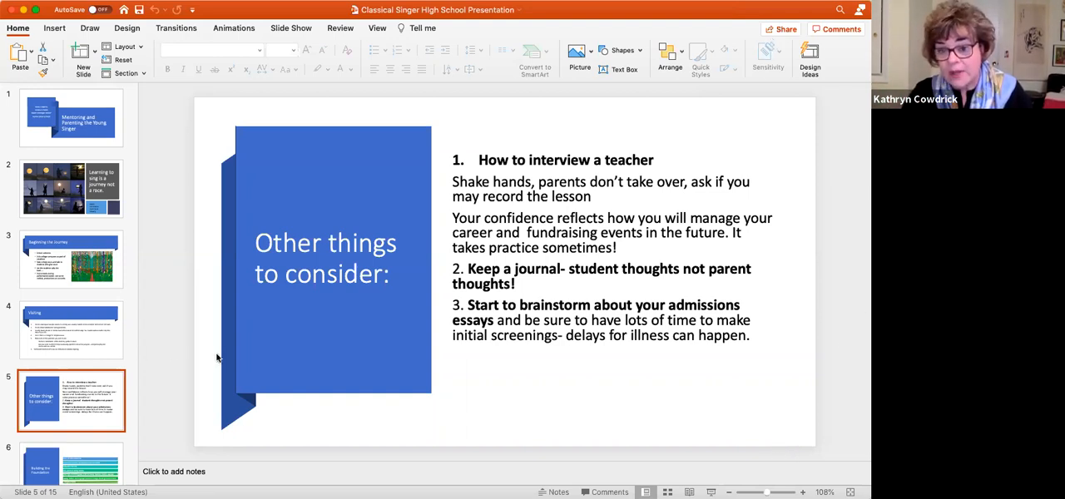
pyautogui.click(91, 465)
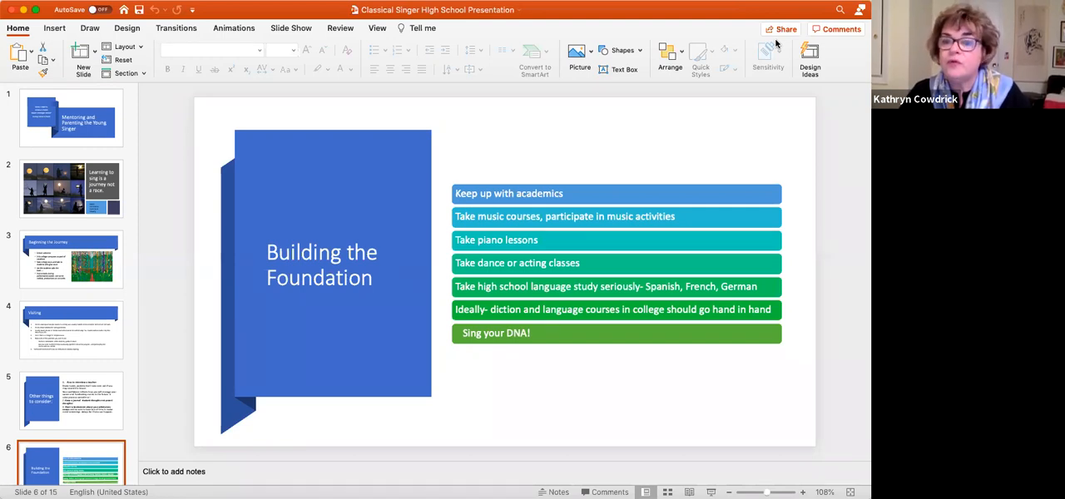
pyautogui.moveTo(864, 346)
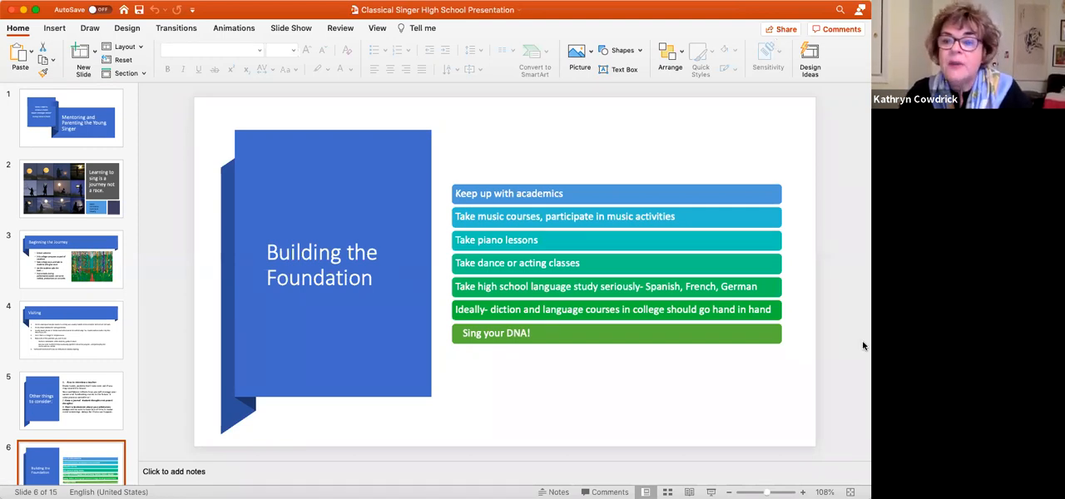
pyautogui.moveTo(776, 42)
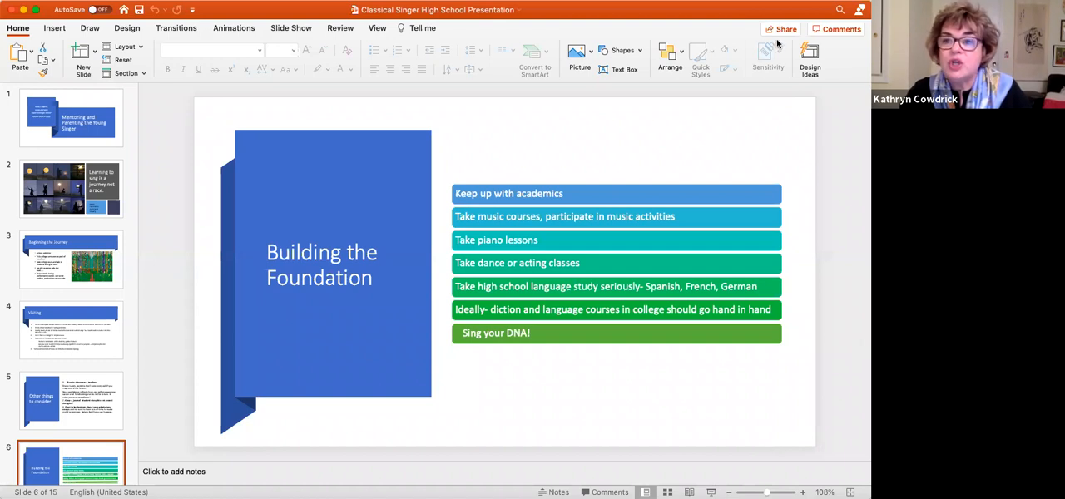
pyautogui.moveTo(774, 46)
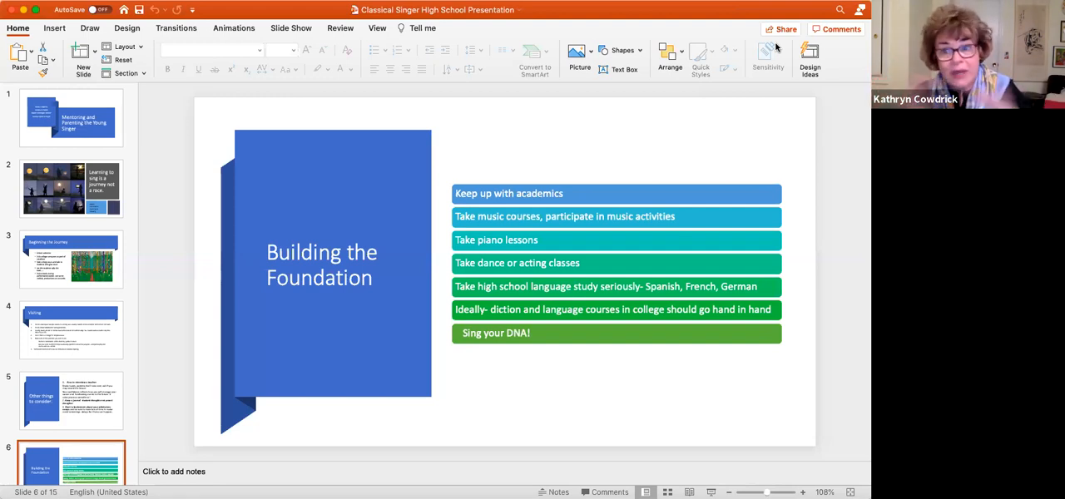
pyautogui.moveTo(551, 353)
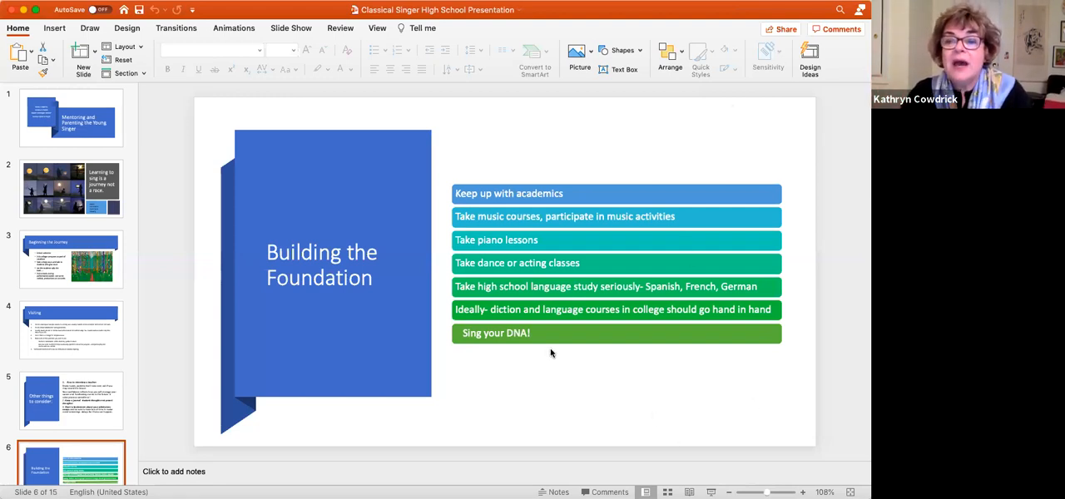
pyautogui.moveTo(773, 451)
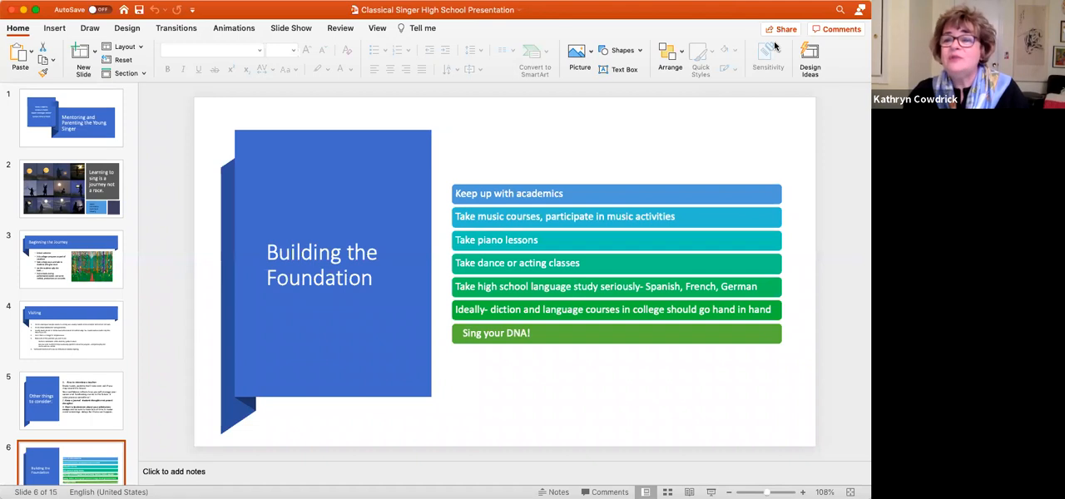
pyautogui.moveTo(773, 447)
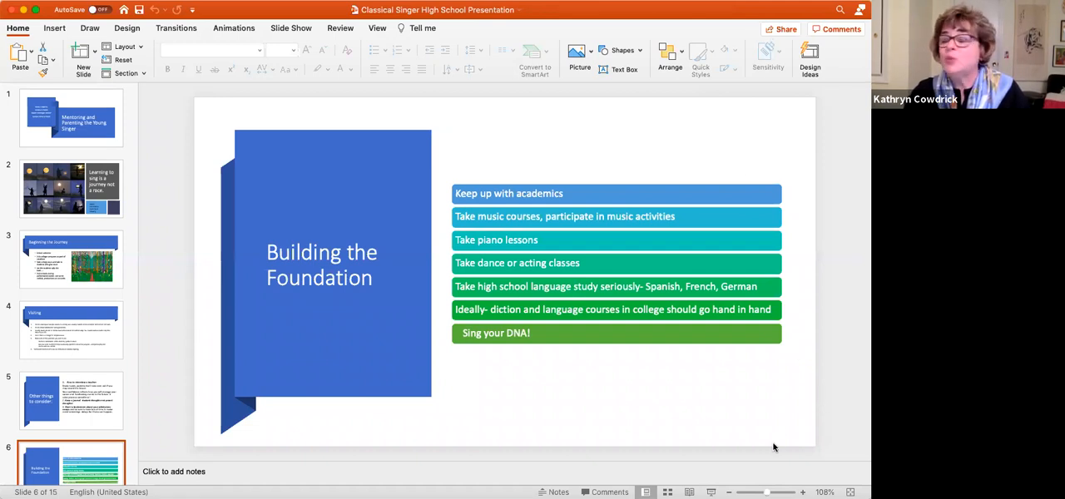
pyautogui.moveTo(774, 52)
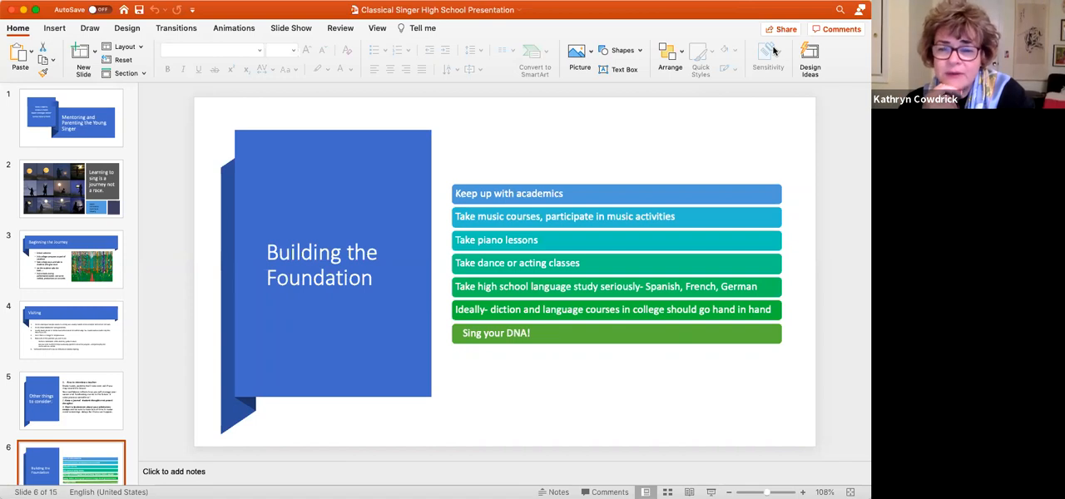
pyautogui.moveTo(771, 449)
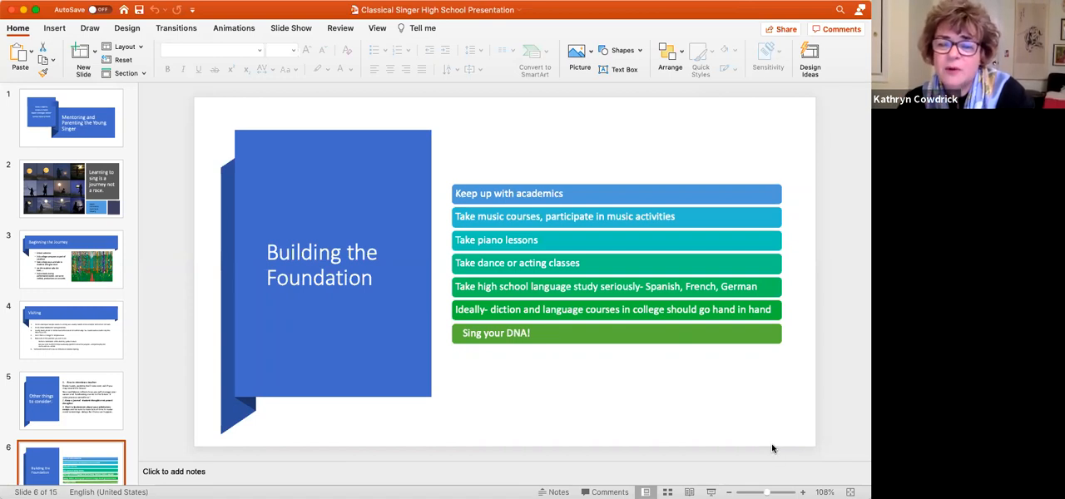
pyautogui.moveTo(774, 43)
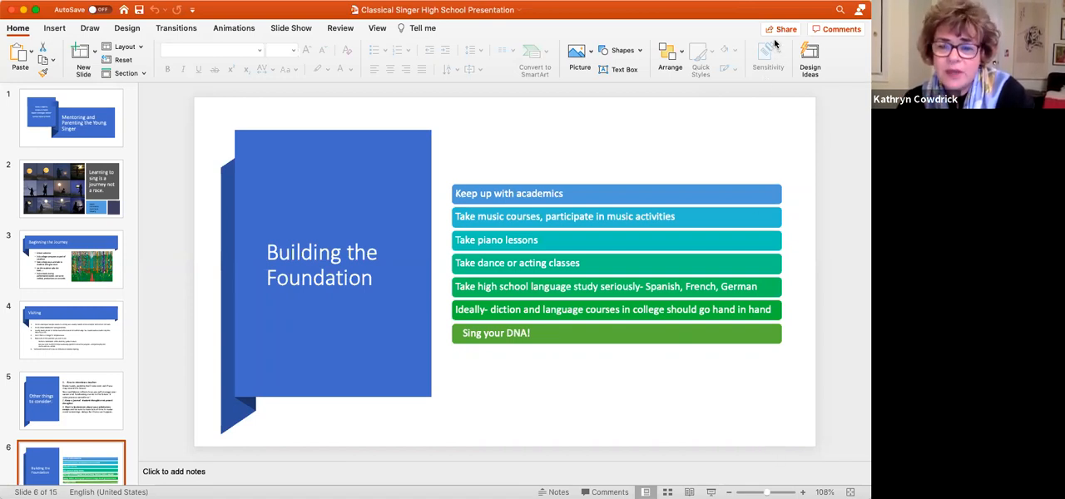
pyautogui.moveTo(735, 473)
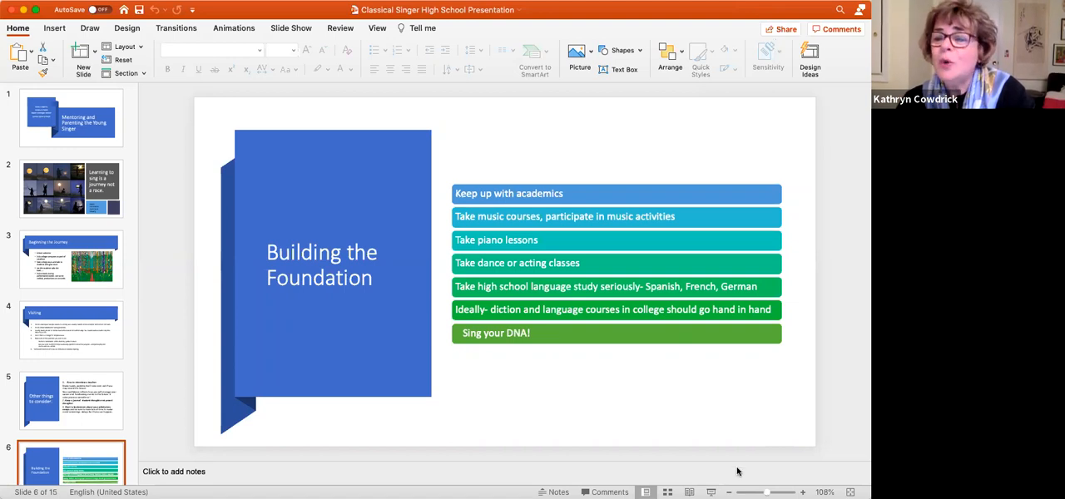
pyautogui.moveTo(658, 406)
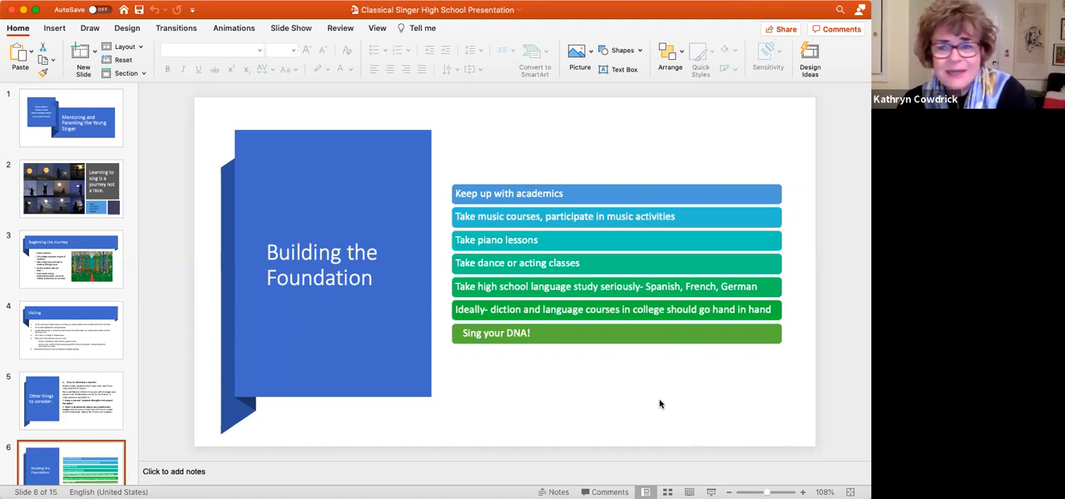
pyautogui.moveTo(779, 429)
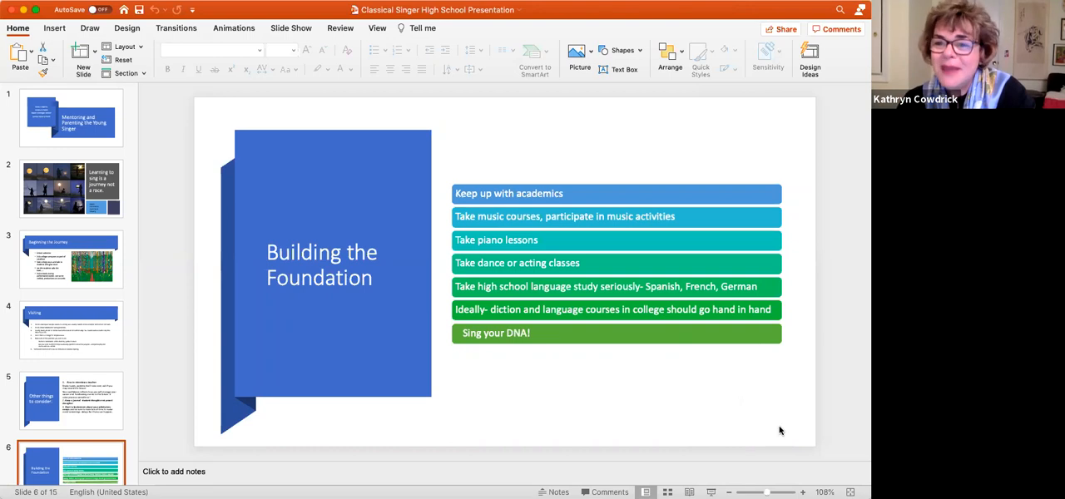
pyautogui.moveTo(782, 193)
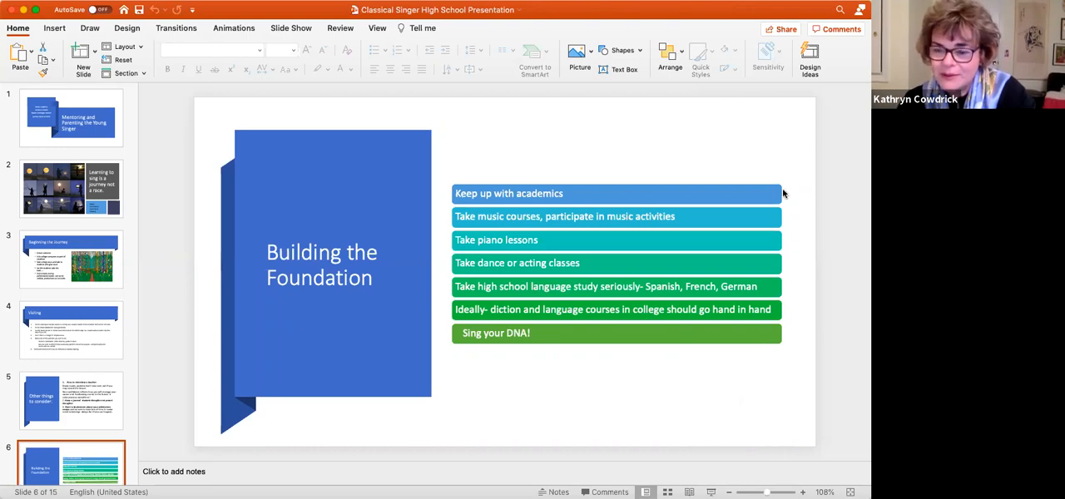
pyautogui.moveTo(675, 156)
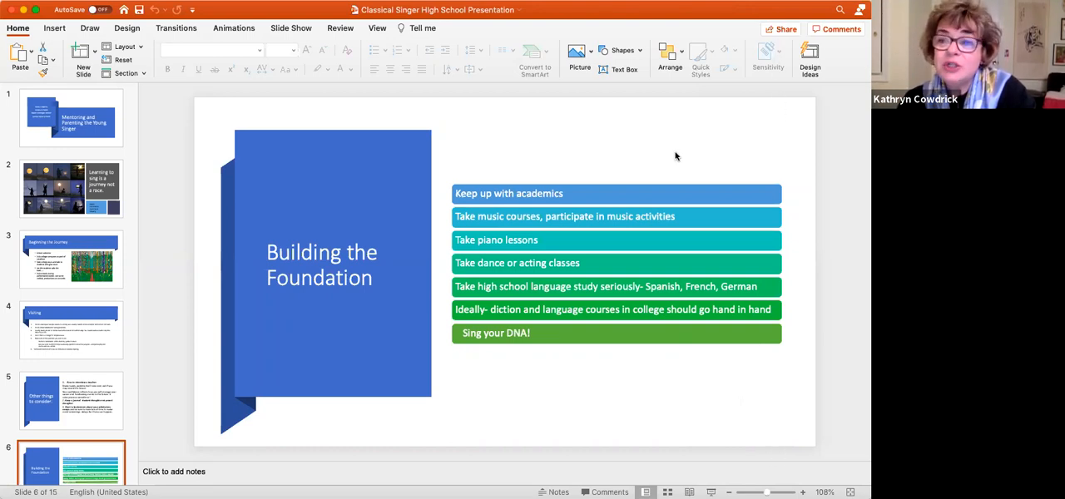
pyautogui.moveTo(579, 389)
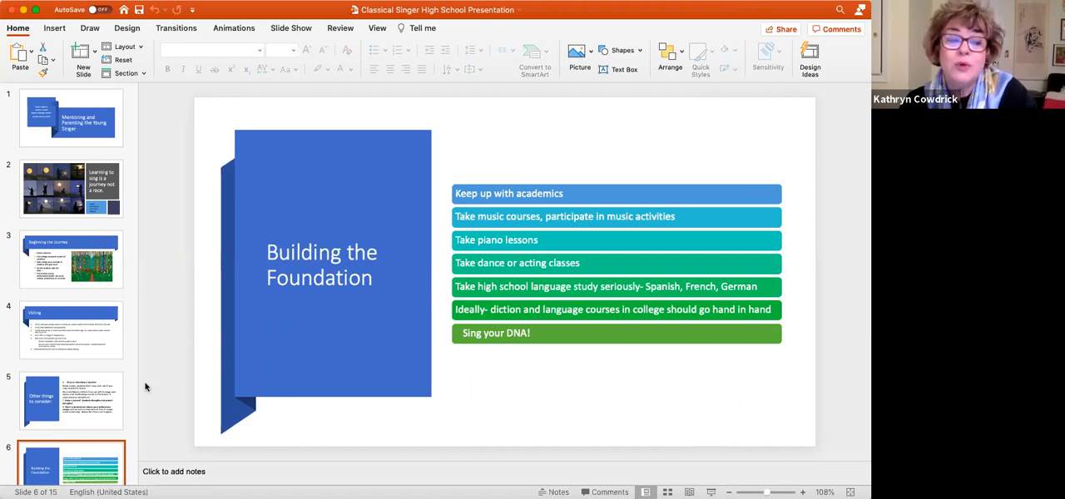
pyautogui.moveTo(98, 412)
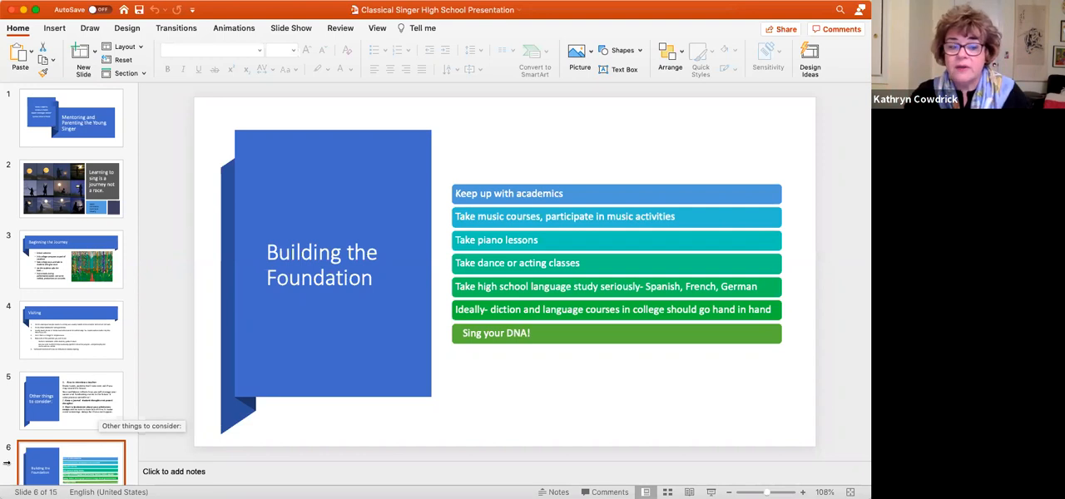
# Step: Scroll the thumbnail pane down toward slide 7, 'Practice important Singer Life Skills'
pyautogui.scroll(-3)
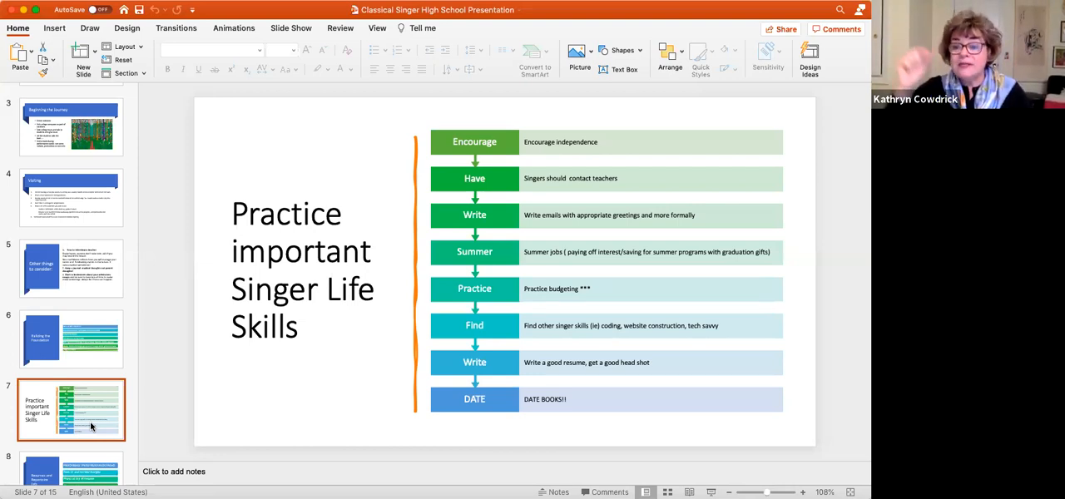
pyautogui.moveTo(652, 447)
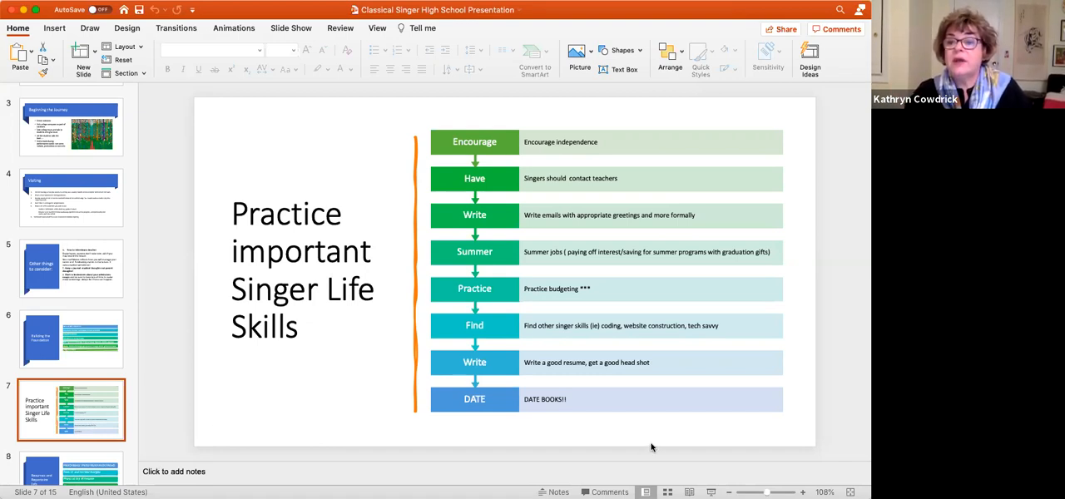
pyautogui.moveTo(759, 36)
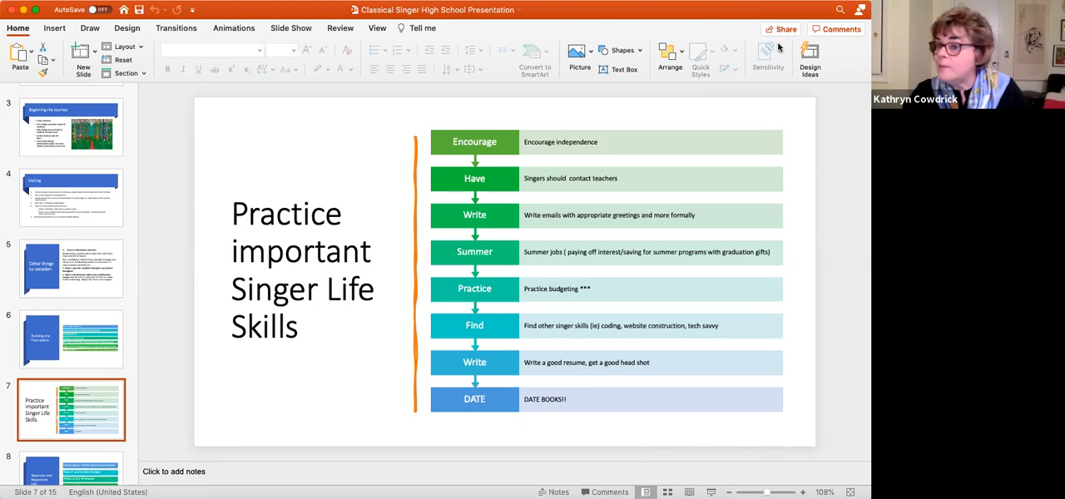
pyautogui.moveTo(643, 115)
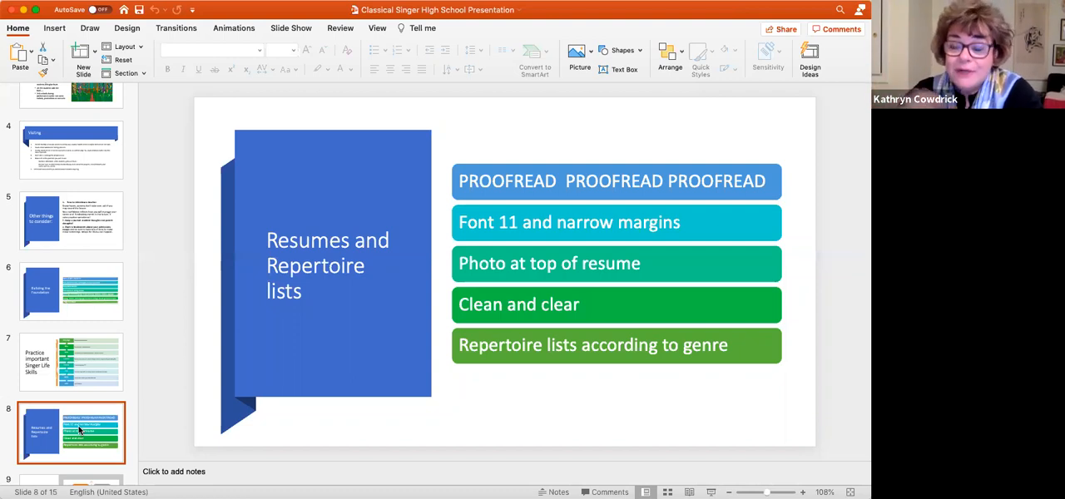
pyautogui.moveTo(543, 396)
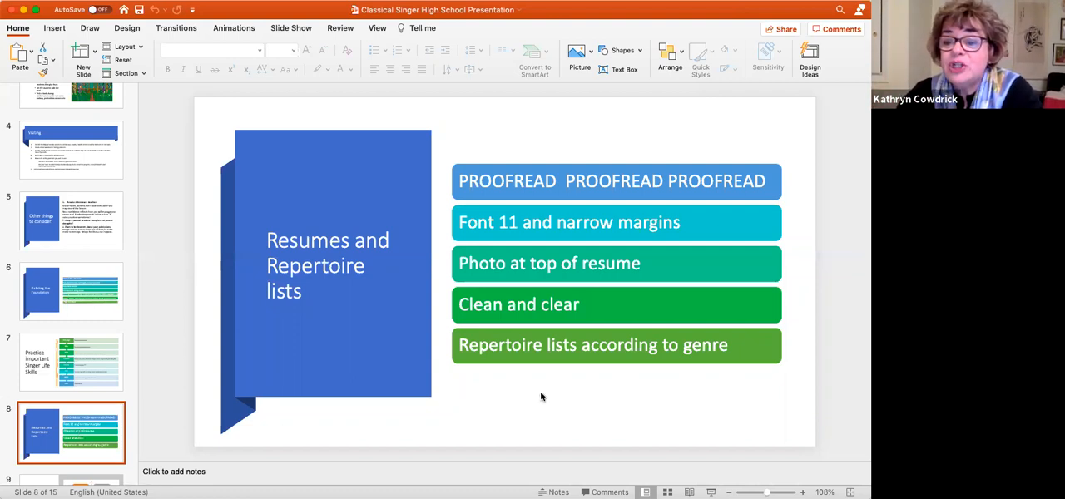
pyautogui.moveTo(775, 449)
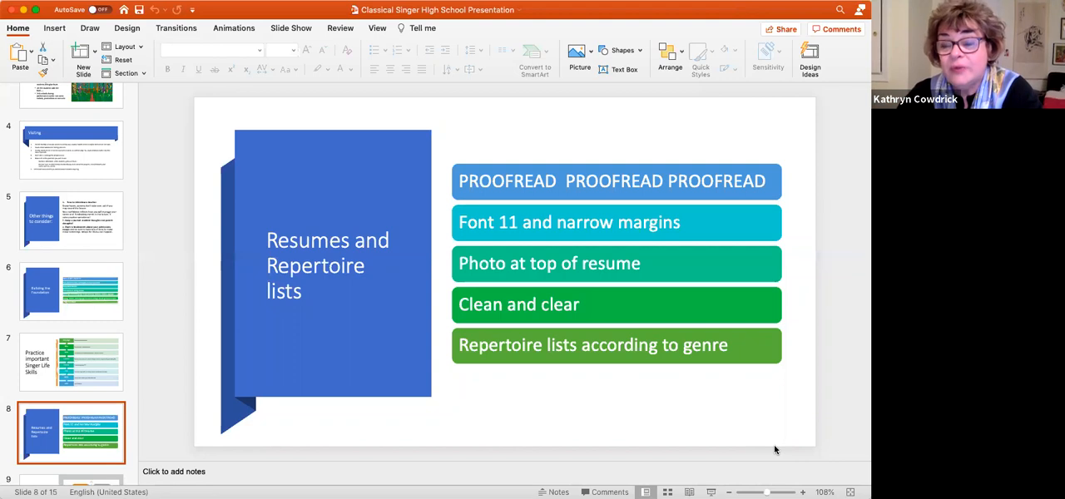
pyautogui.moveTo(773, 45)
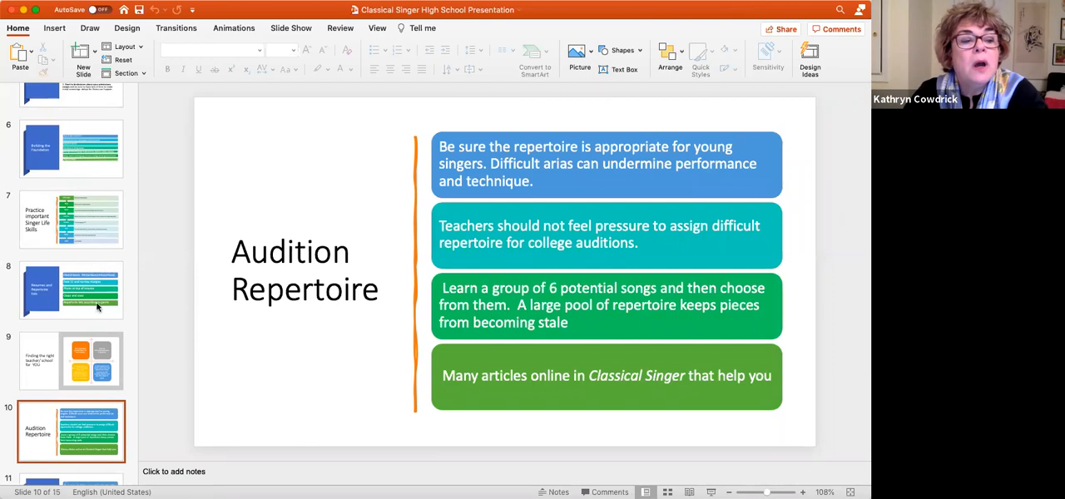
# Step: Show slide 9, 'Finding the right teacher/ school for YOU'
pyautogui.click(70, 360)
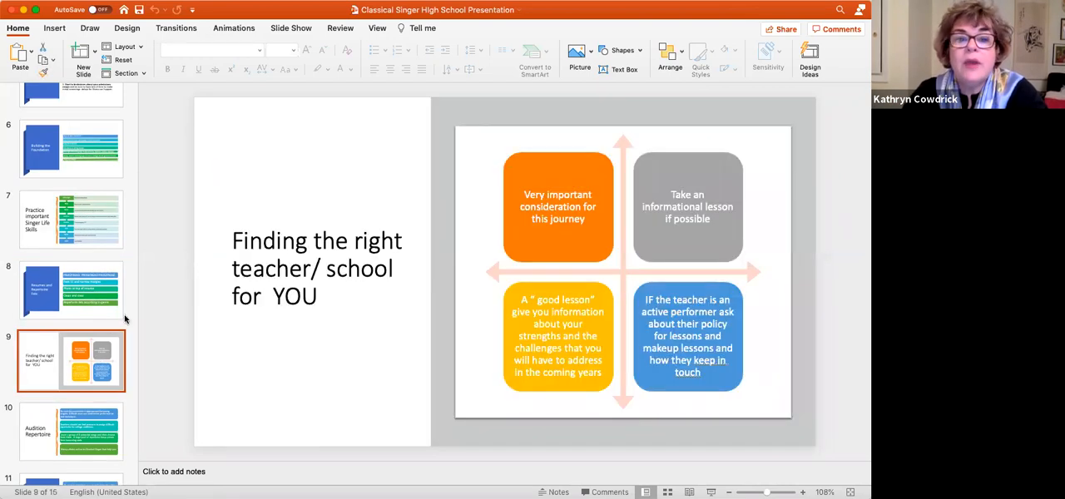
pyautogui.moveTo(595, 416)
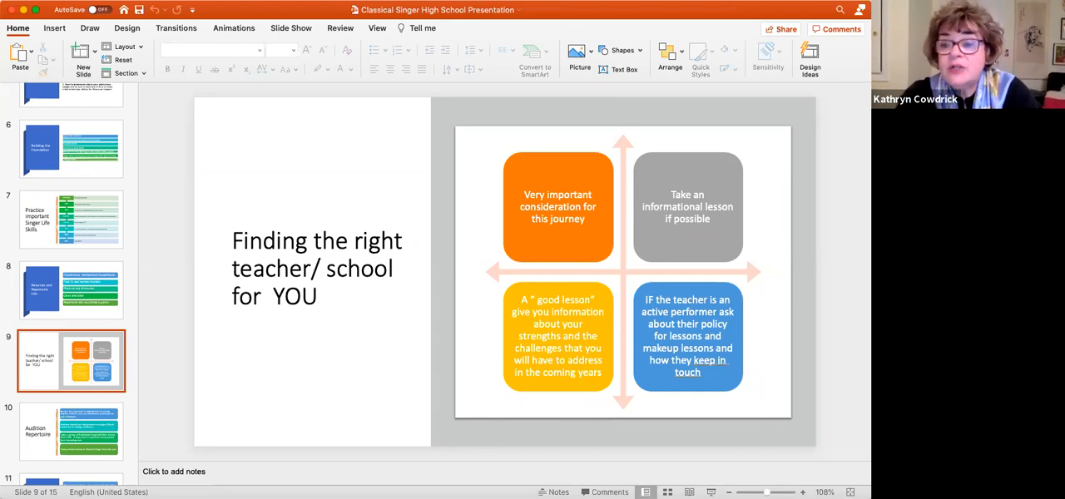
pyautogui.moveTo(679, 436)
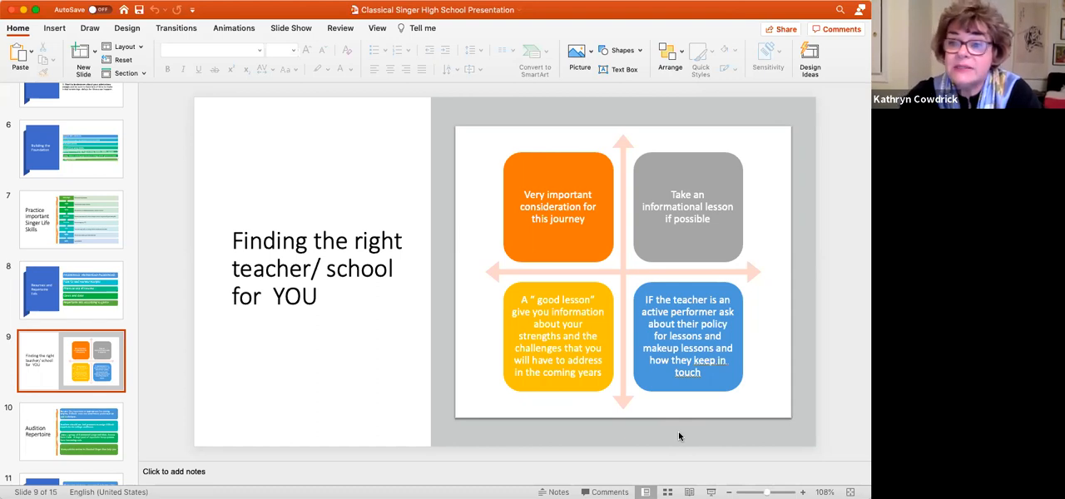
pyautogui.moveTo(60, 446)
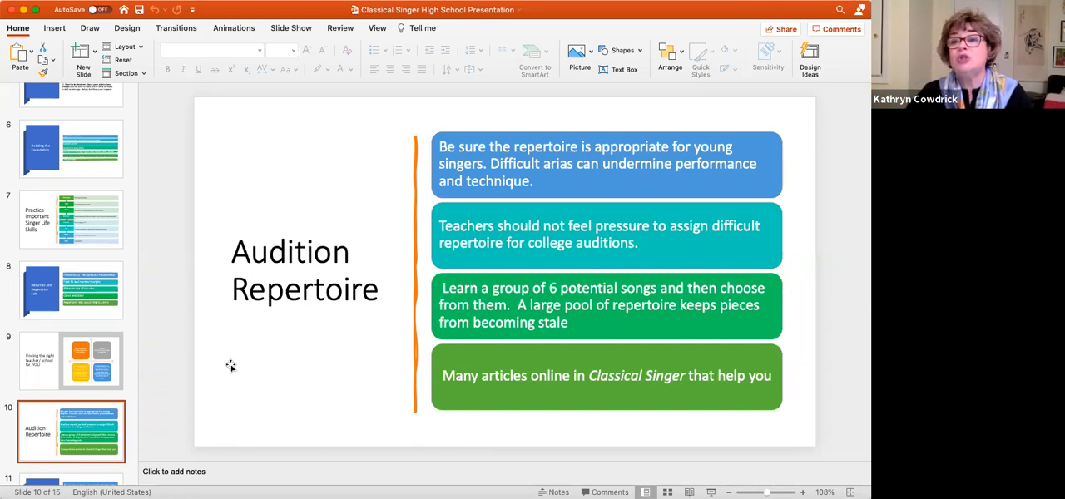
pyautogui.moveTo(36, 429)
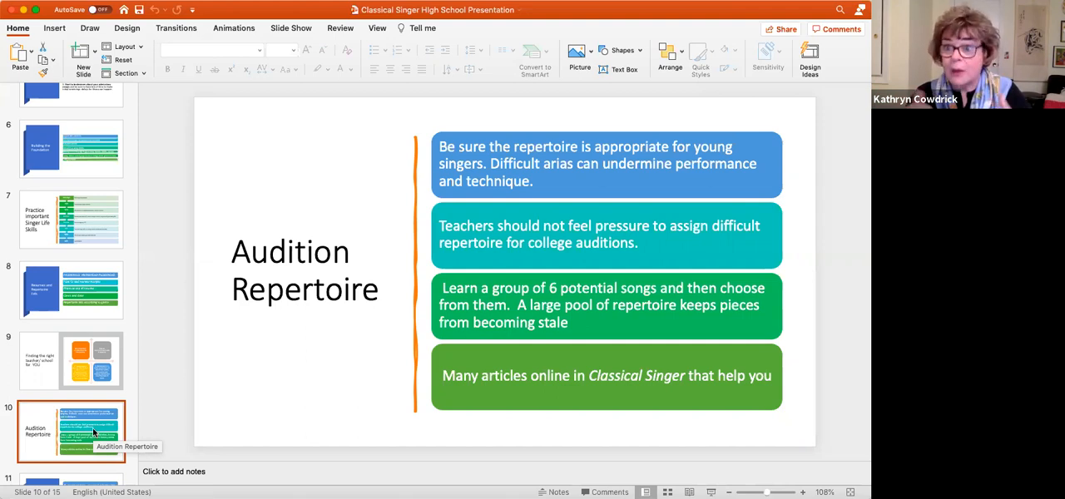
# Step: Scroll the thumbnail pane down toward slide 11, 'Other things to remember'
pyautogui.scroll(-3)
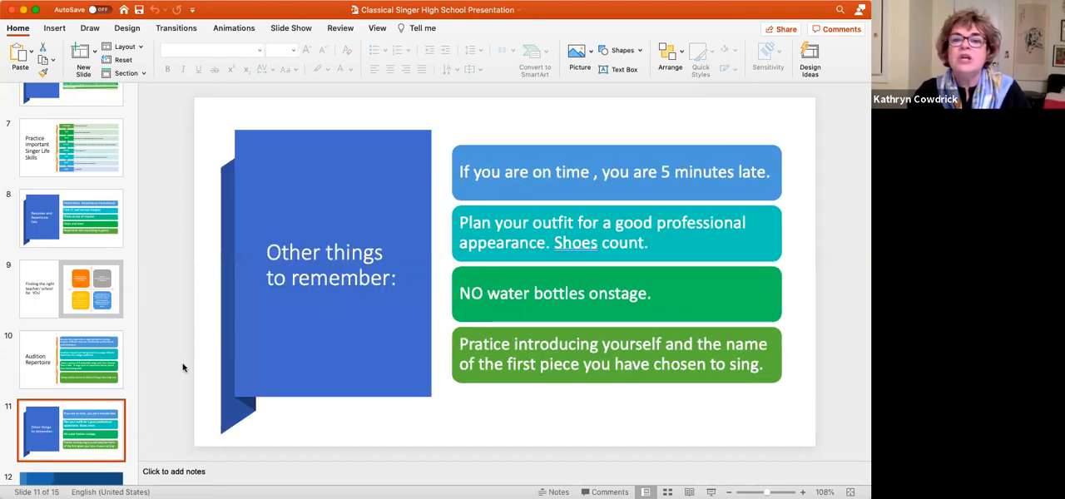
pyautogui.moveTo(291, 356)
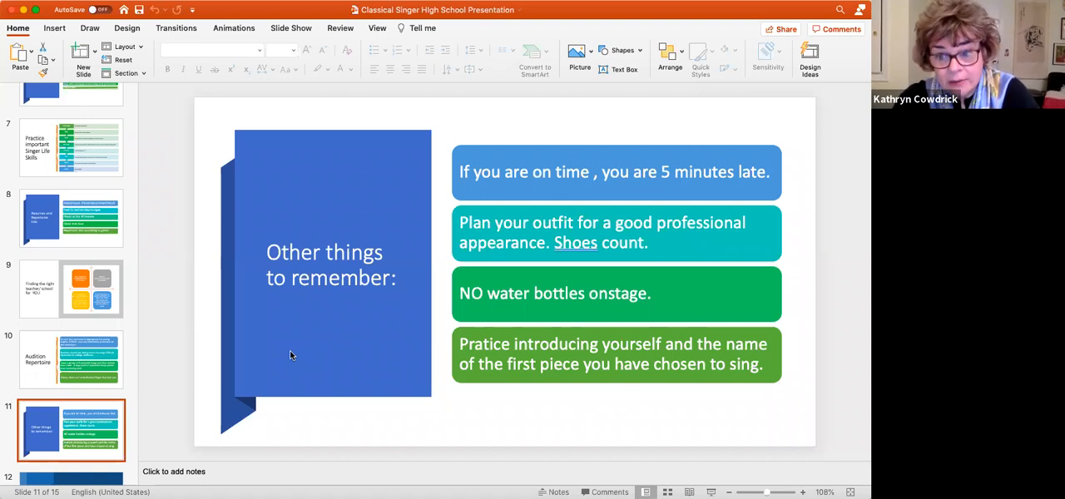
pyautogui.moveTo(767, 446)
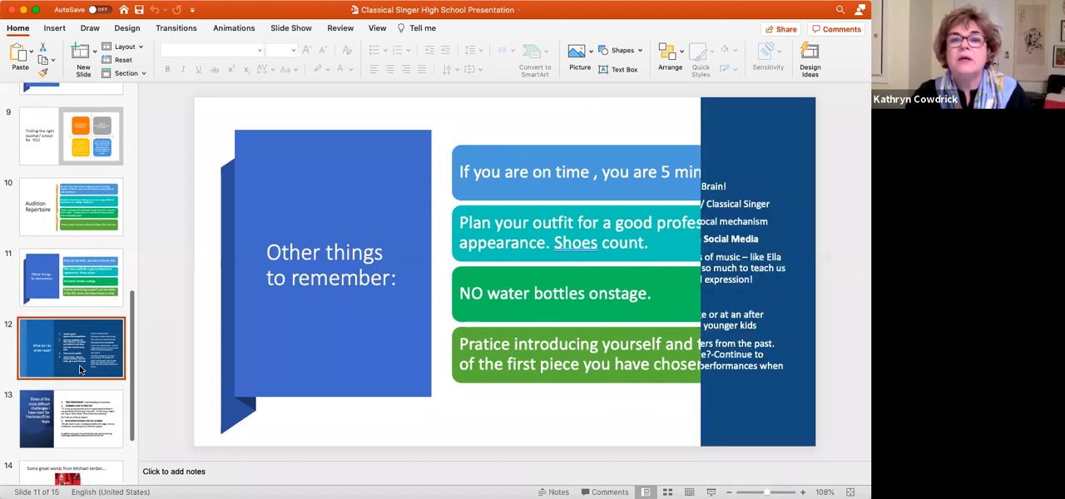
pyautogui.click(70, 347)
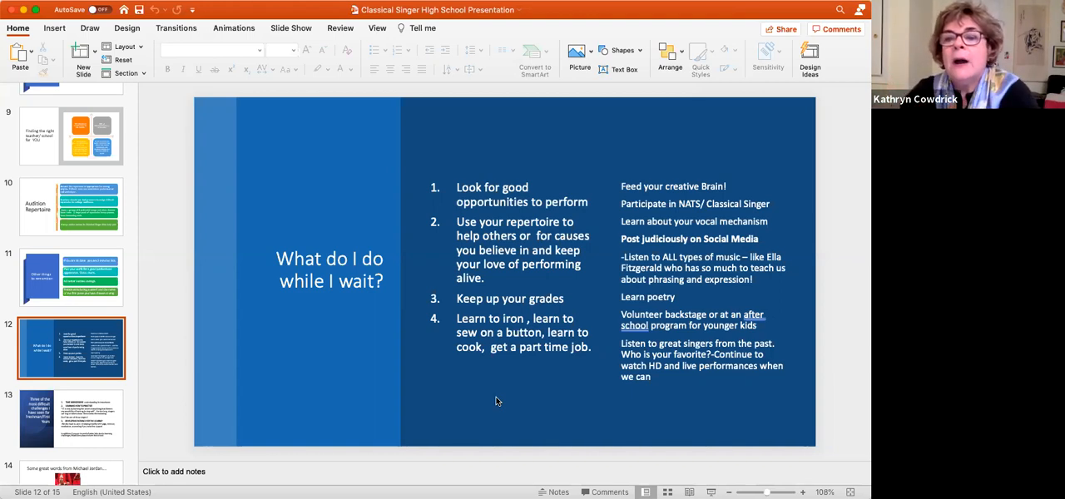
pyautogui.moveTo(605, 430)
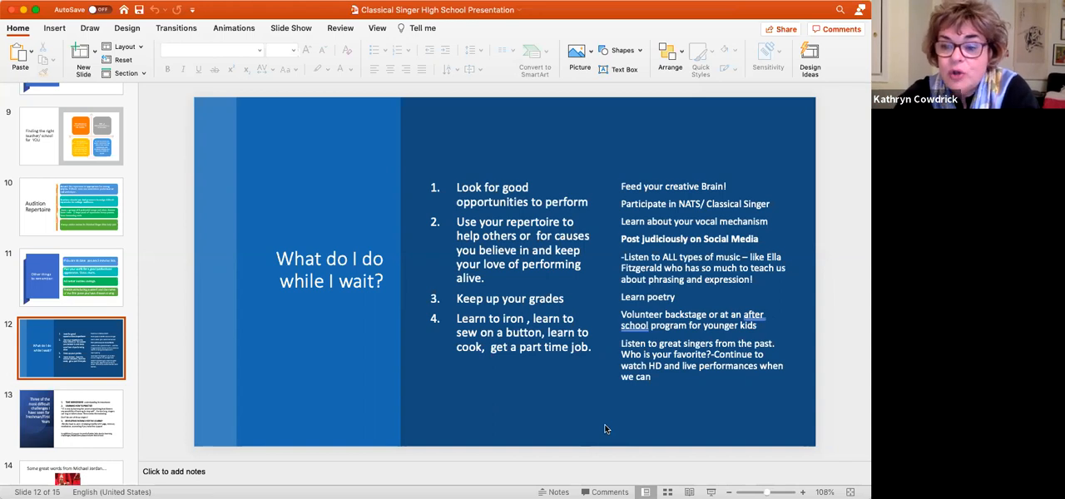
pyautogui.moveTo(761, 258)
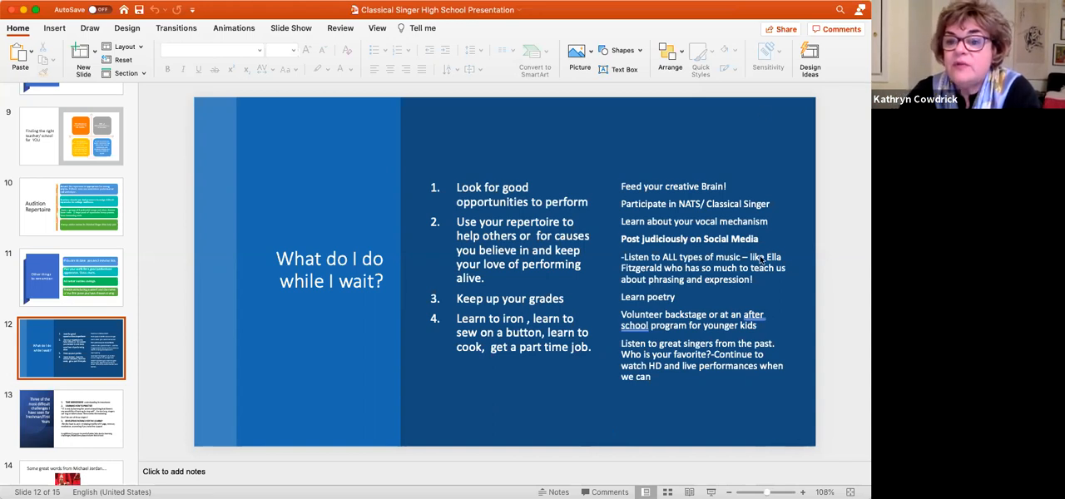
pyautogui.moveTo(649, 93)
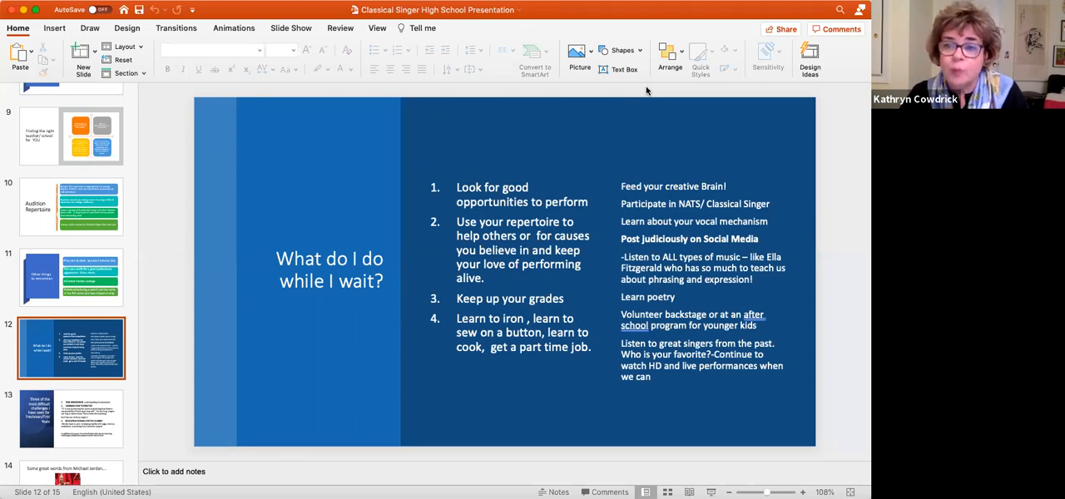
# Step: Scroll the thumbnail pane down toward slide 13 on the three hardest freshman challenges
pyautogui.scroll(-3)
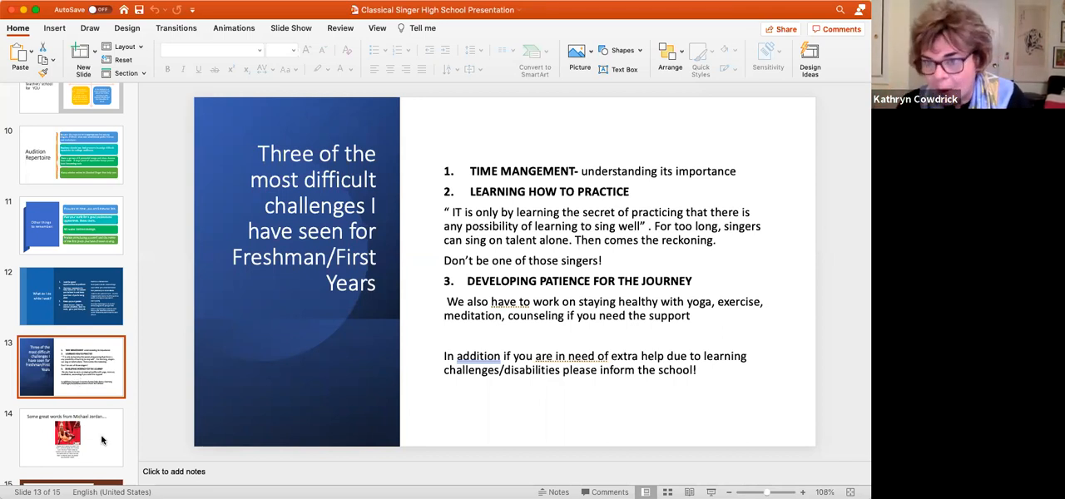
# Step: Show slide 14, the Michael Jordan quote about practicing harder than he played
pyautogui.click(70, 435)
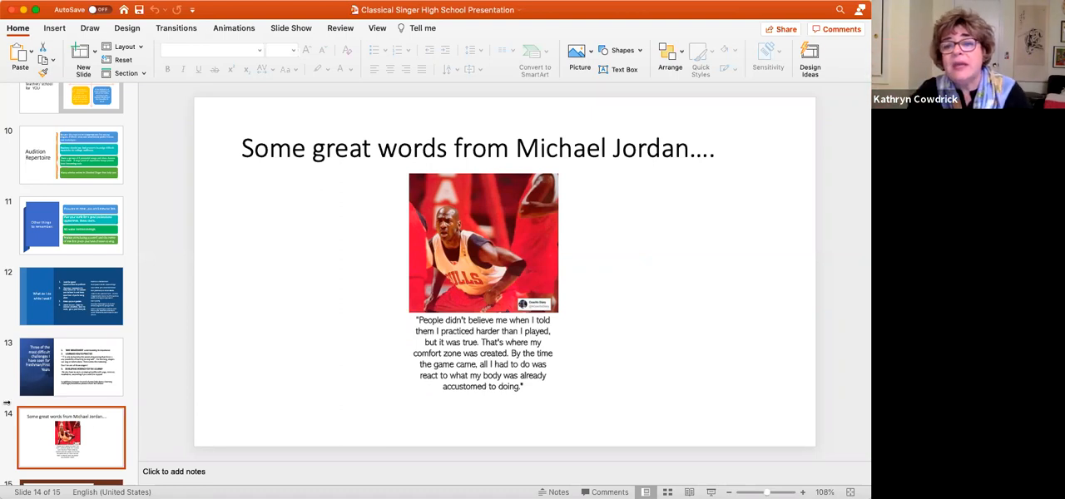
pyautogui.scroll(-3)
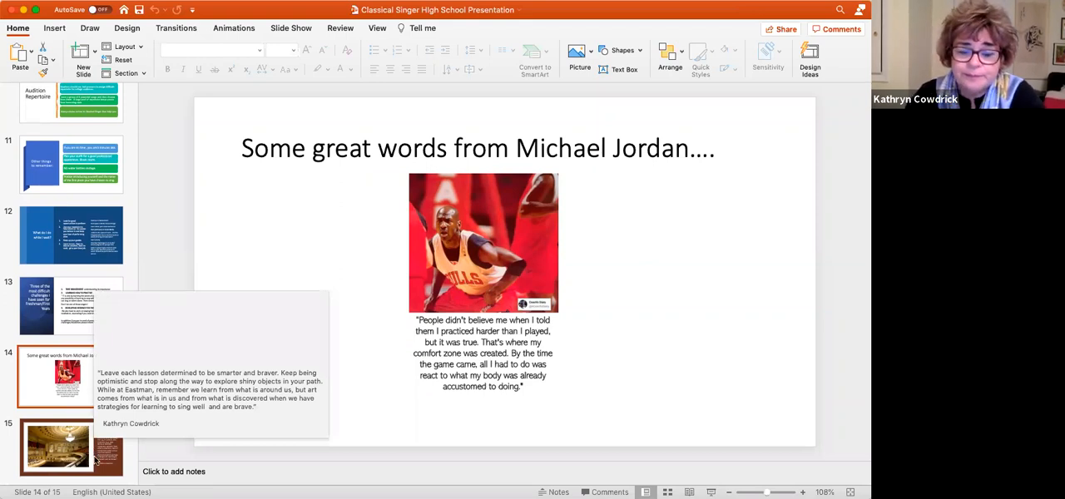
# Step: Show the final slide 15, the concert hall photo with Kathryn Cowdrick's closing quote
pyautogui.click(70, 447)
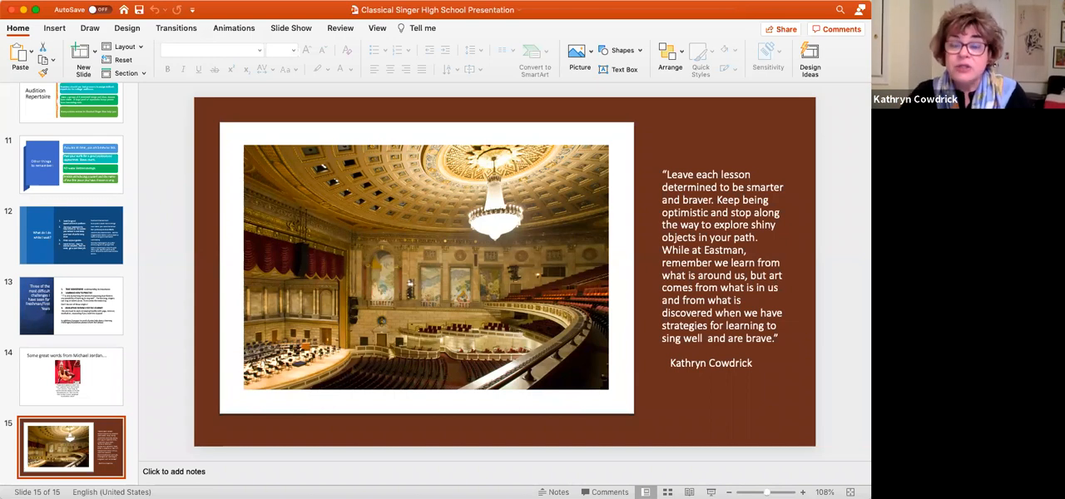
pyautogui.moveTo(722, 15)
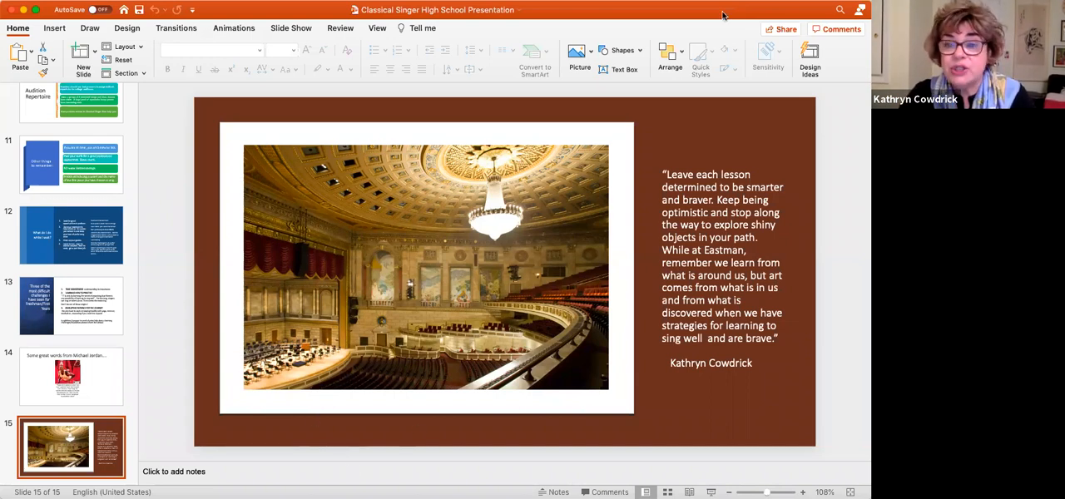